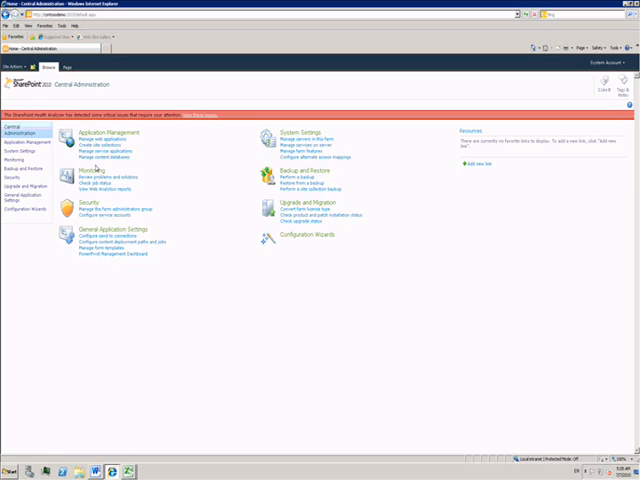
Step: Go from the Central Administration home to the Manage Service Applications list
click(122, 148)
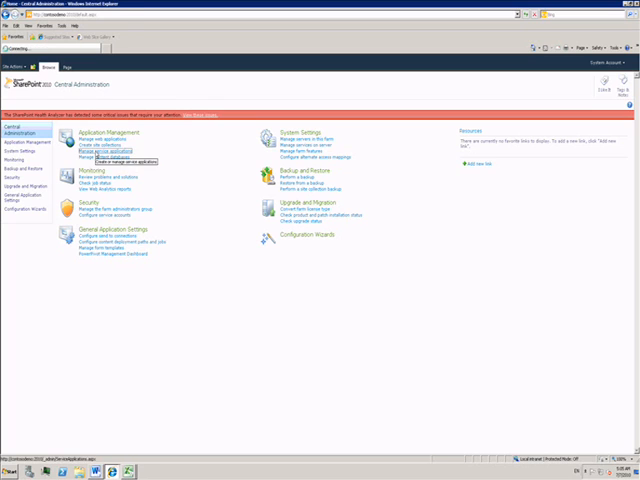
click(132, 144)
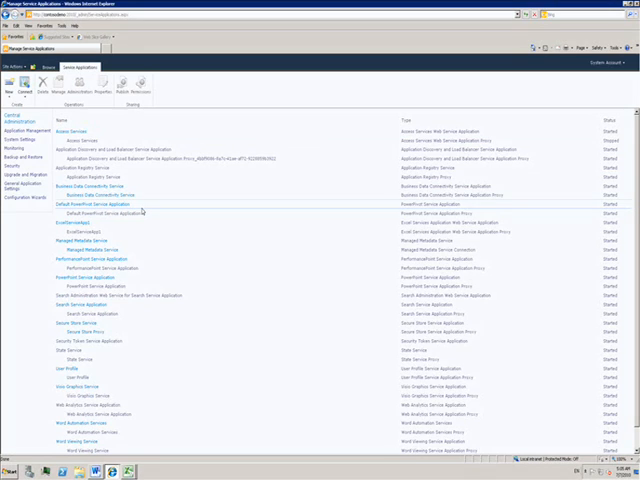
Step: Select the Default PowerPivot Service Application row and manage it from the ribbon
click(104, 200)
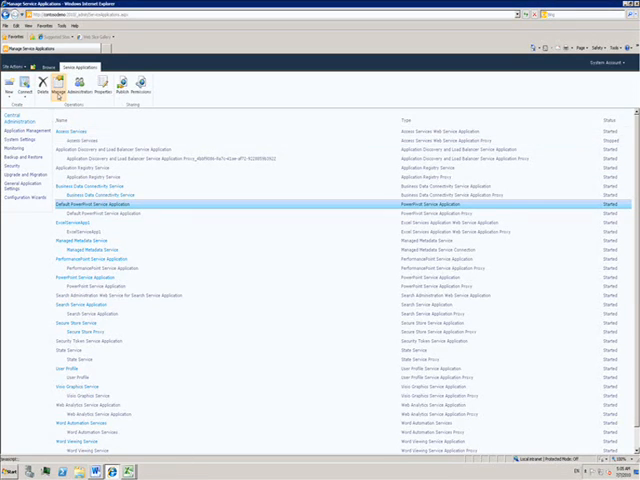
click(96, 204)
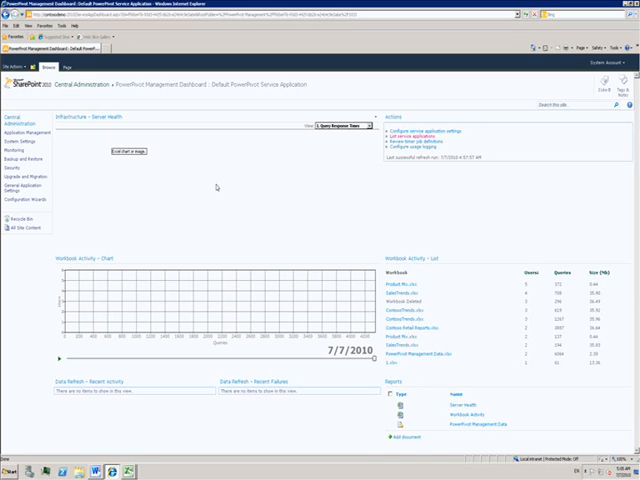
Step: Show Server Performance under Infrastructure - Server Health and slide workbook activity to an earlier date
click(348, 128)
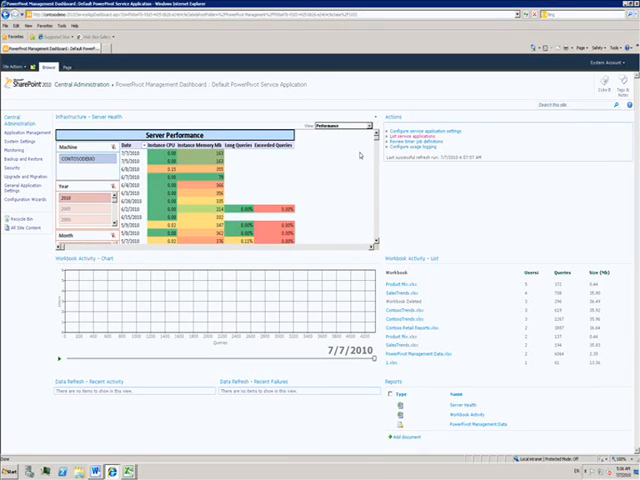
mouse_move(300, 284)
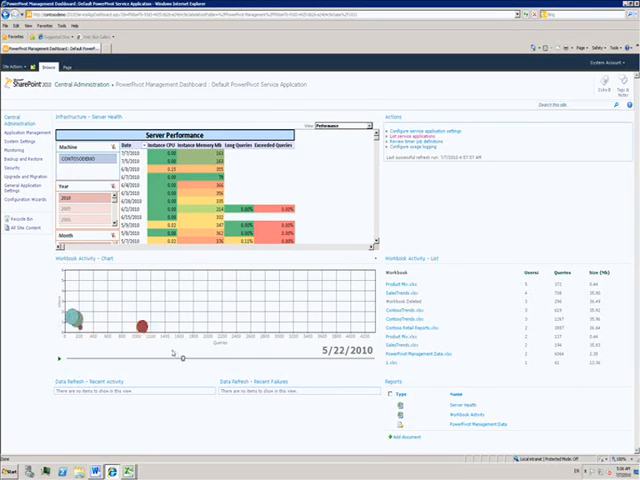
drag(184, 356, 150, 356)
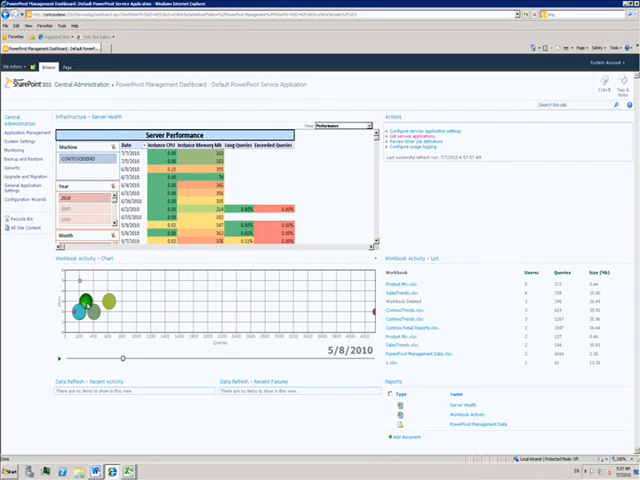
mouse_move(412, 300)
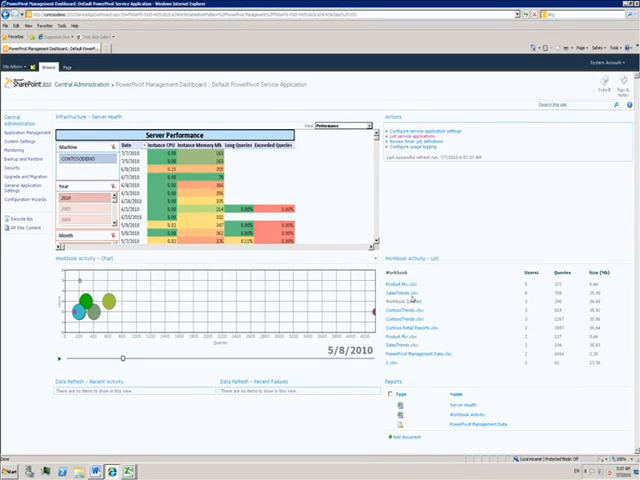